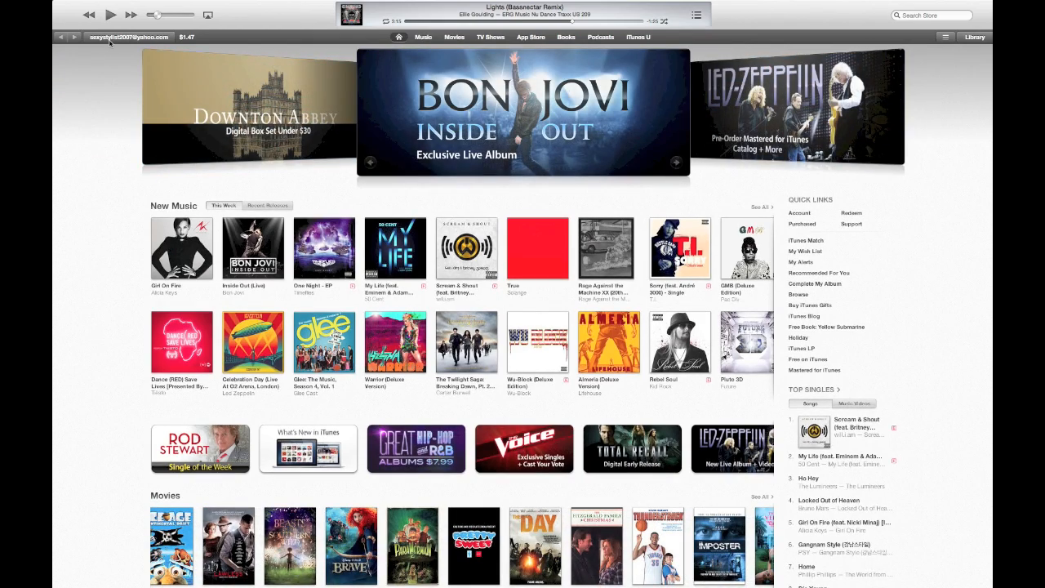
- Open the account name dropdown beside the balance in the Store toolbar
click(128, 37)
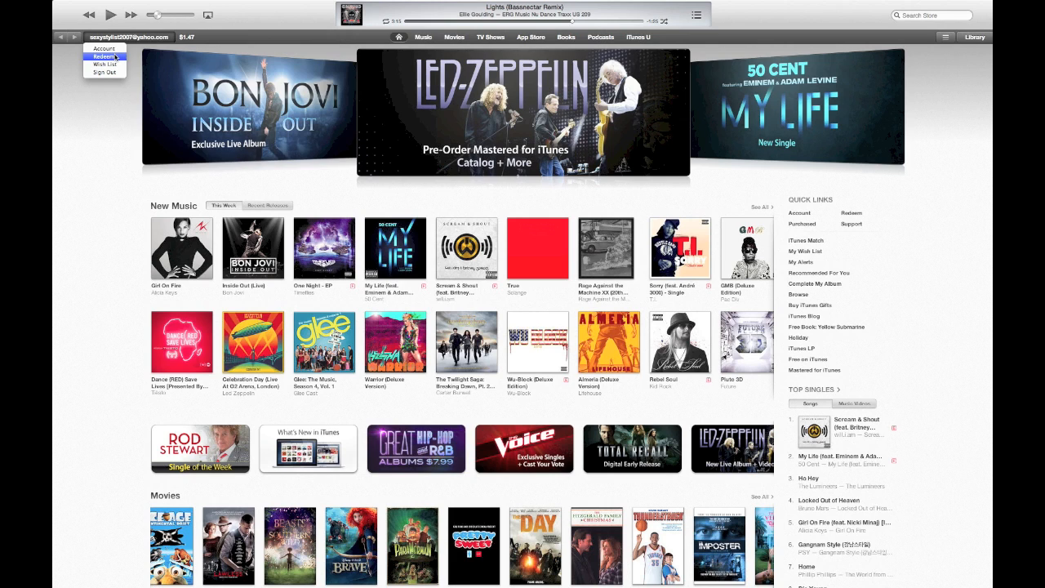
- Choose Redeem from the account menu and sign in with the Apple ID password
click(107, 56)
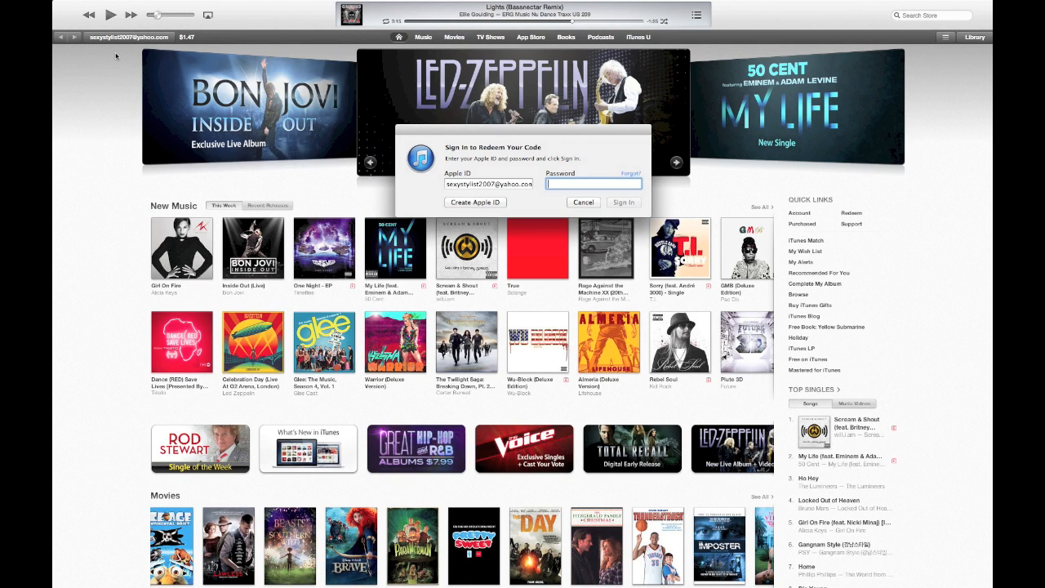
text(••)
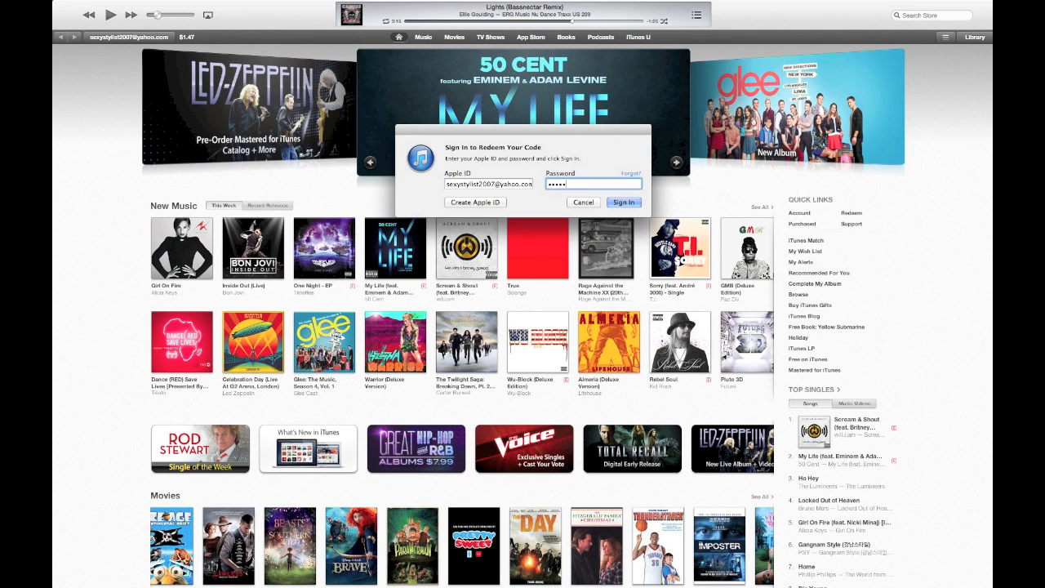
click(583, 201)
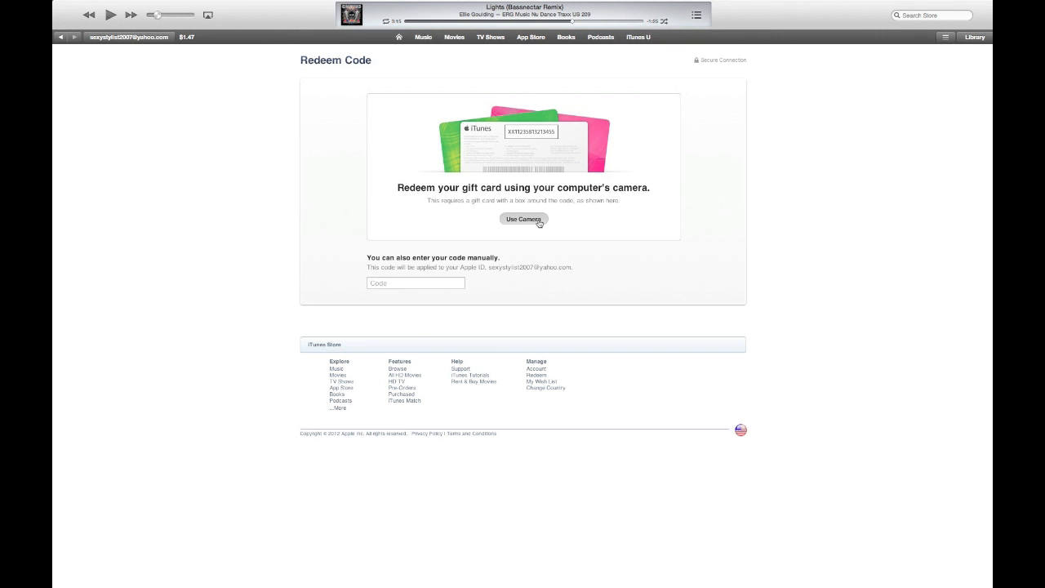
- Scan the gift card with the webcam via Use Camera, crediting $15.00
click(523, 218)
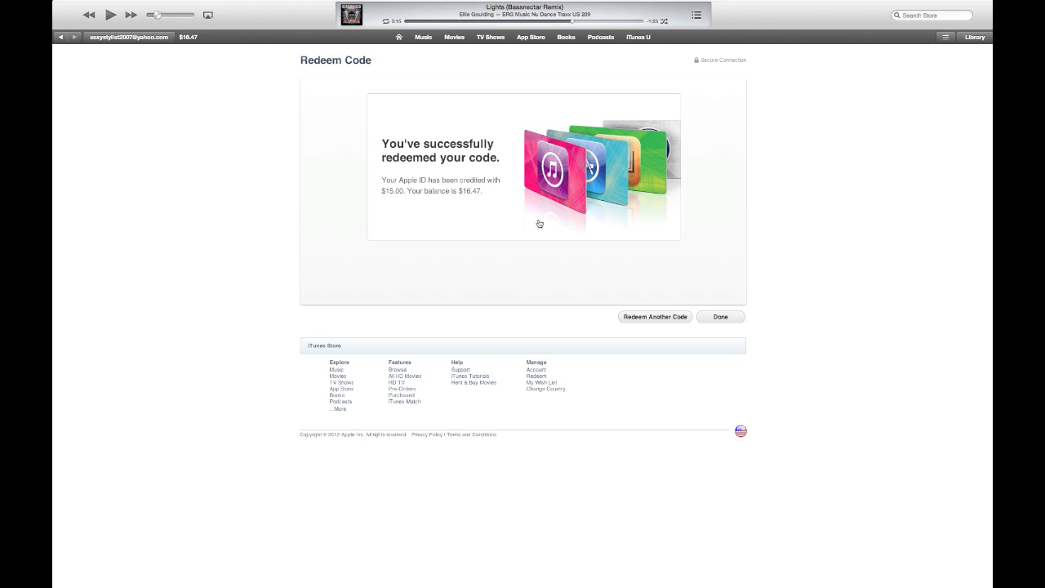
mouse_move(417, 201)
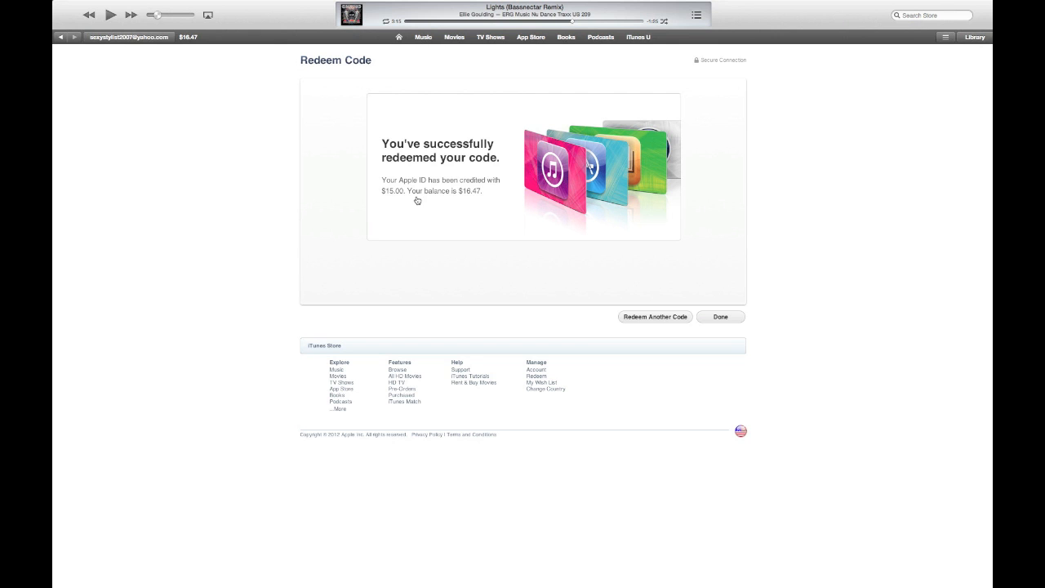
- Dismiss the redemption confirmation with Done, returning to the Store home page
click(721, 317)
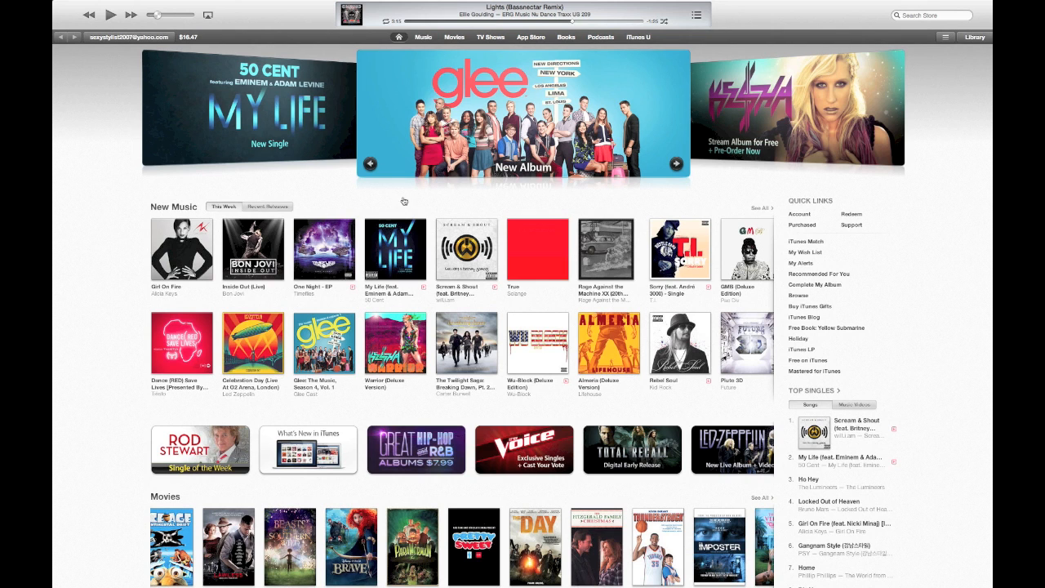
mouse_move(232, 165)
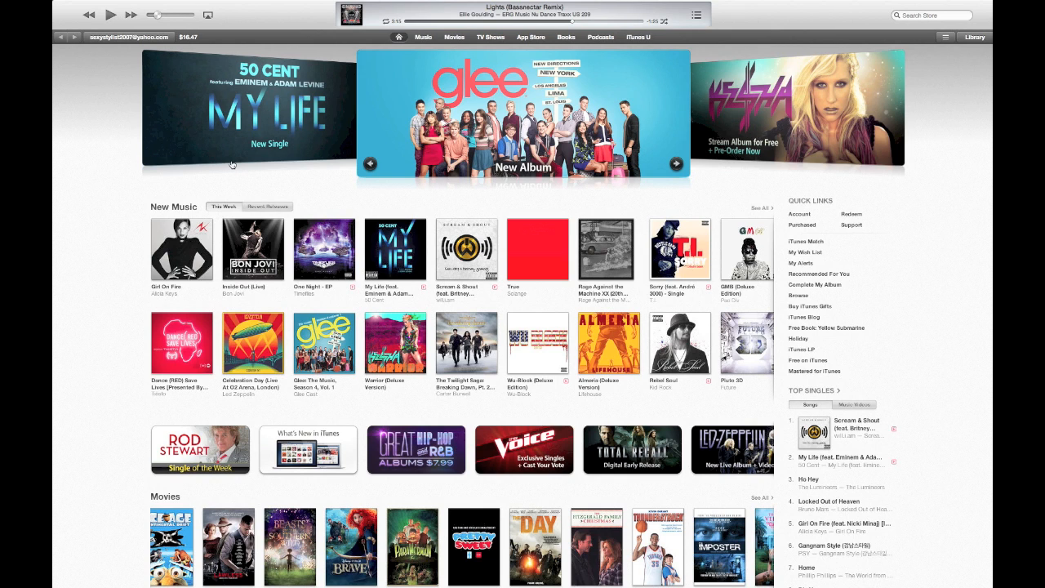
mouse_move(135, 9)
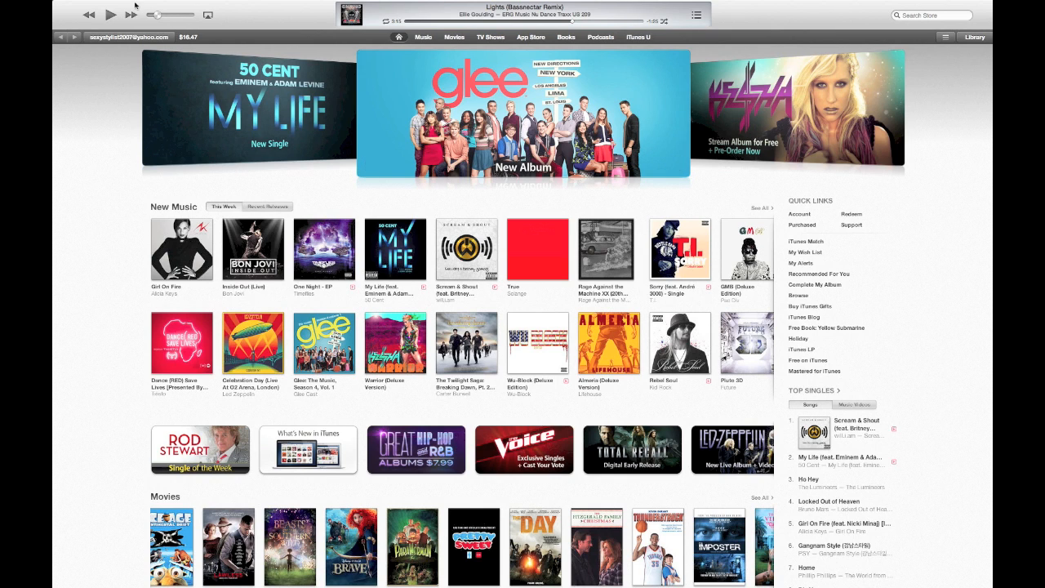